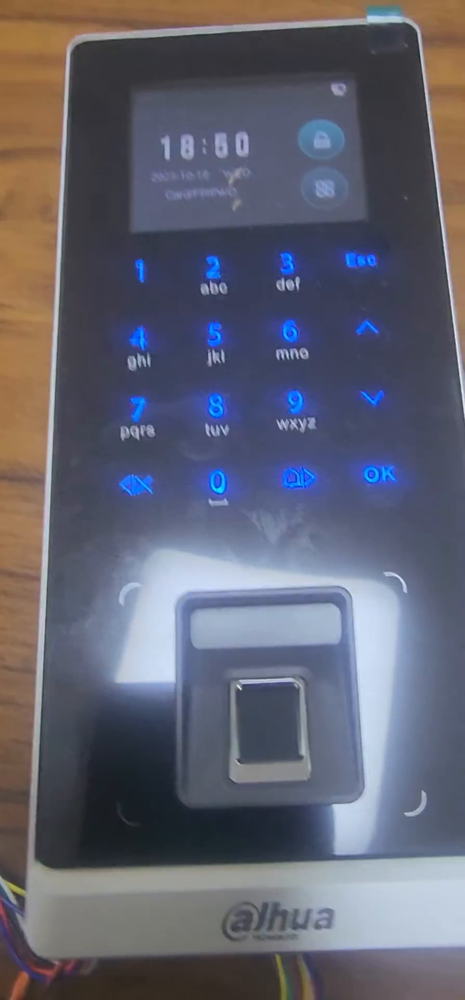
Hold the enrolled finger on the sensor until the success tick, user ID and time appear
click(223, 733)
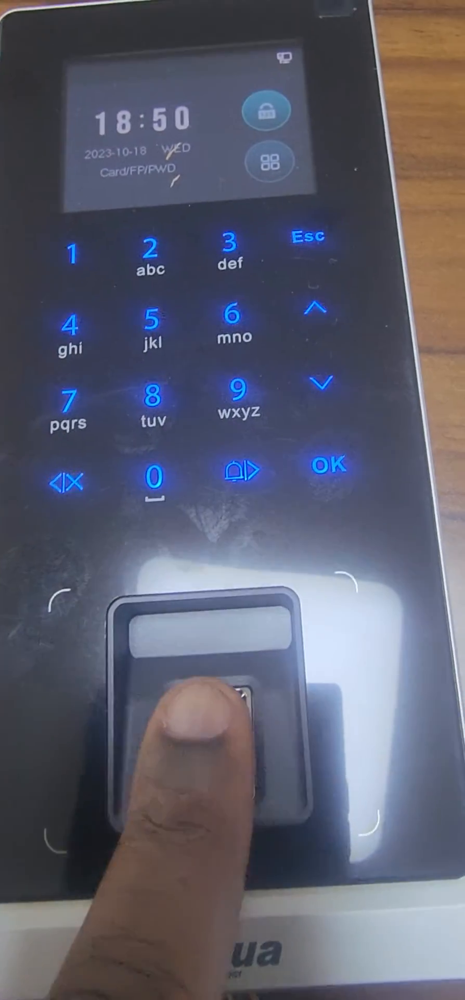
click(204, 733)
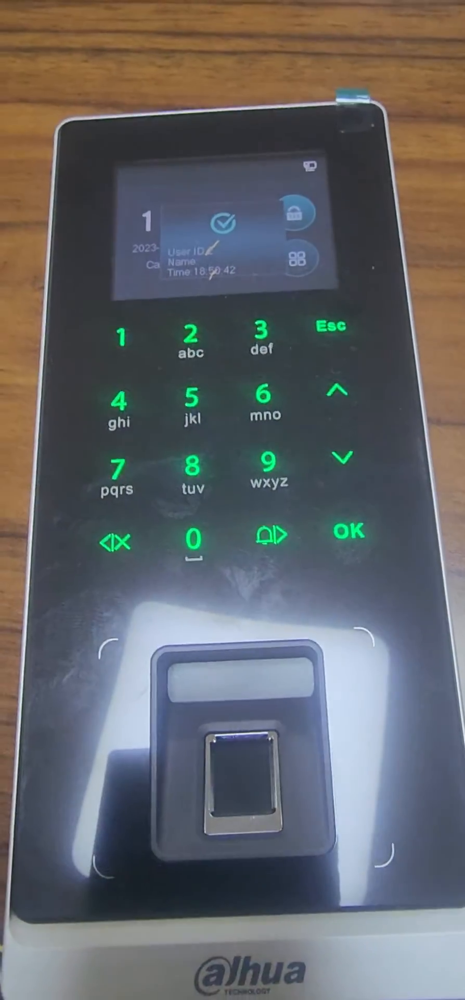